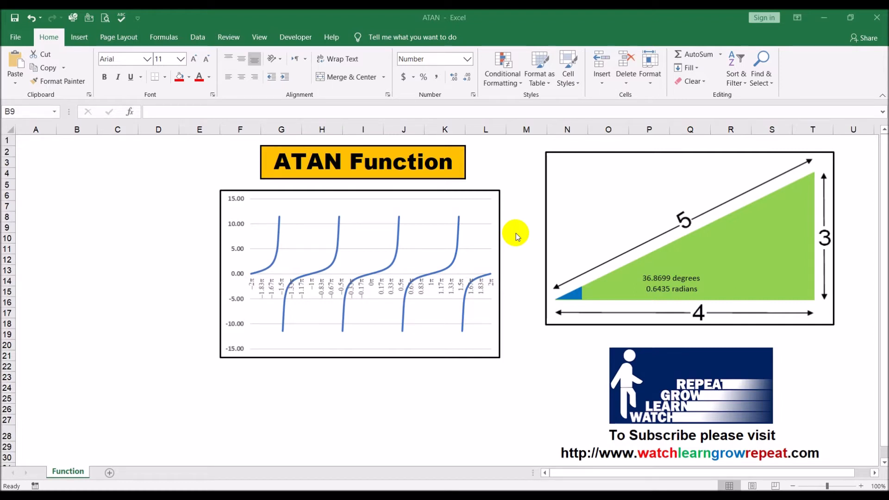
pyautogui.moveTo(865, 218)
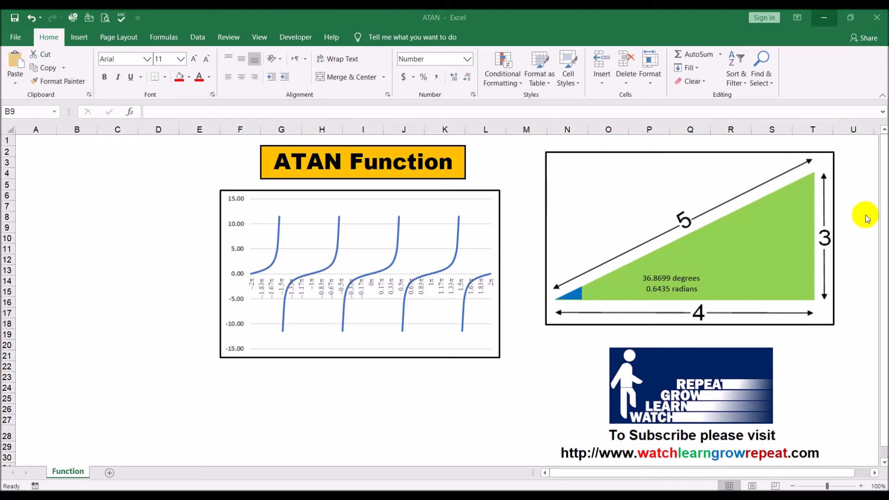
pyautogui.moveTo(729, 287)
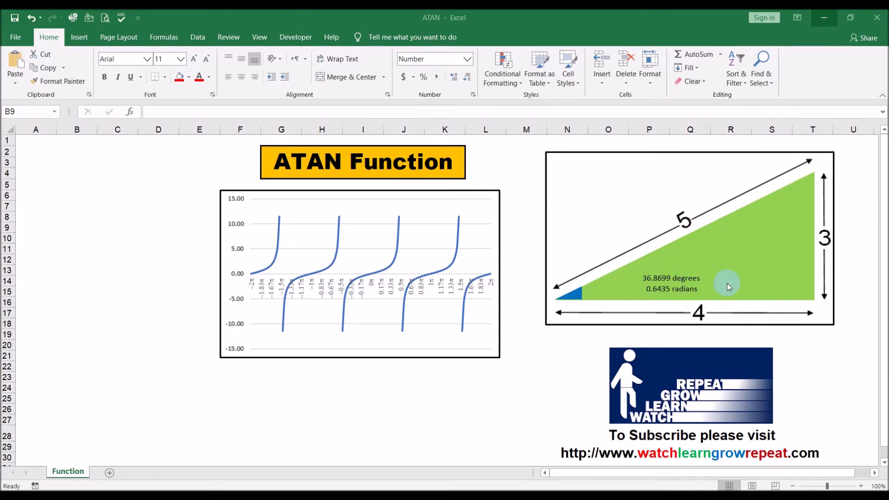
pyautogui.moveTo(724, 286)
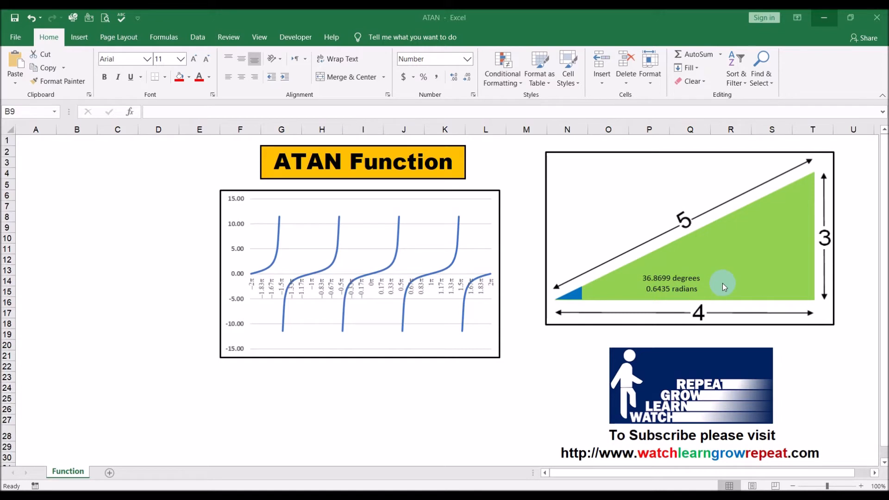
pyautogui.moveTo(625, 295)
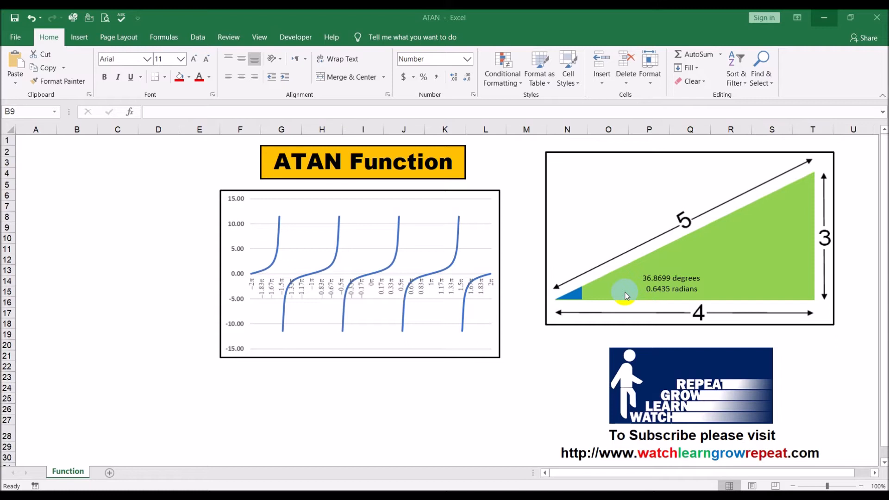
pyautogui.moveTo(187, 279)
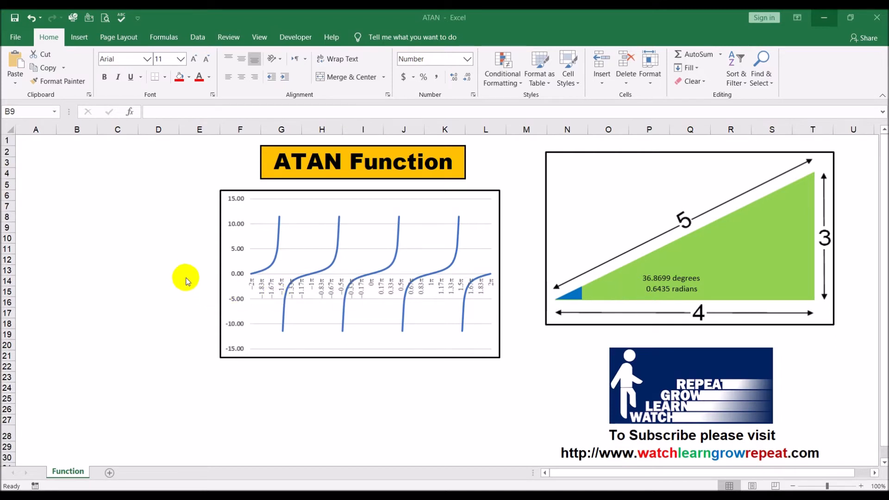
# Step: Enter =TAN(0.6435) in cell B10, returning 0.749998
pyautogui.click(77, 238)
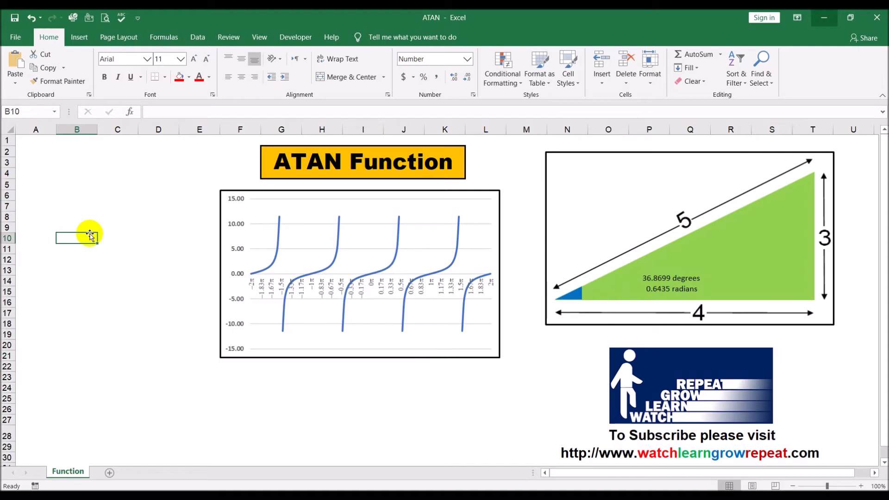
pyautogui.write('=tan(')
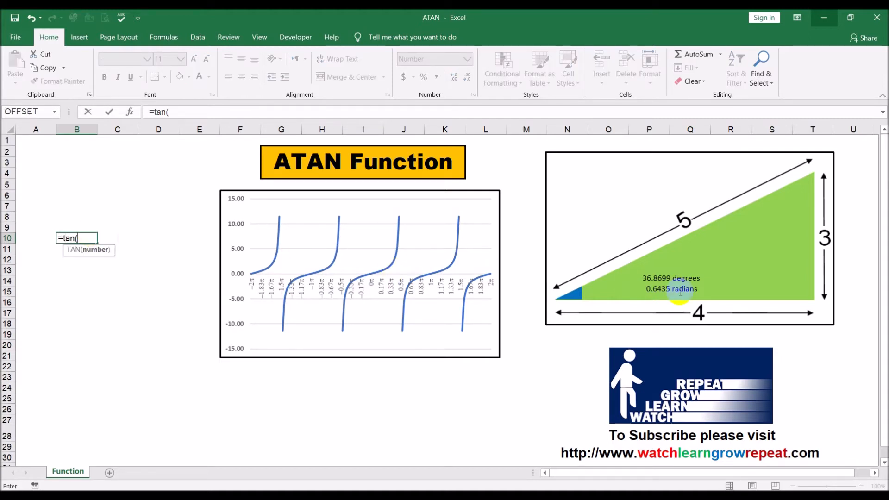
pyautogui.moveTo(694, 304)
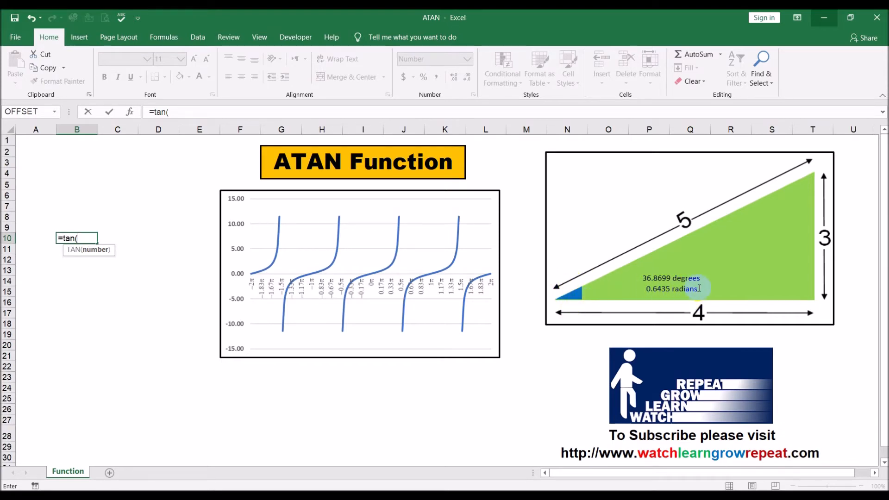
pyautogui.moveTo(132, 272)
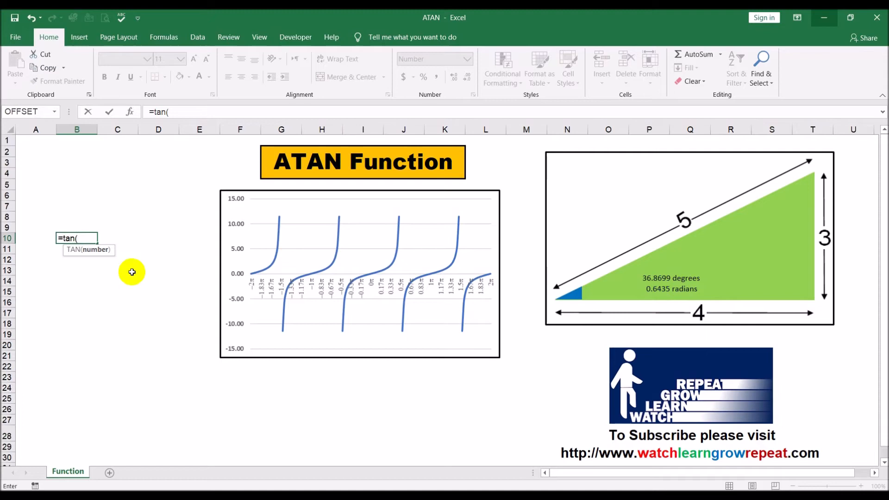
pyautogui.write('0.643')
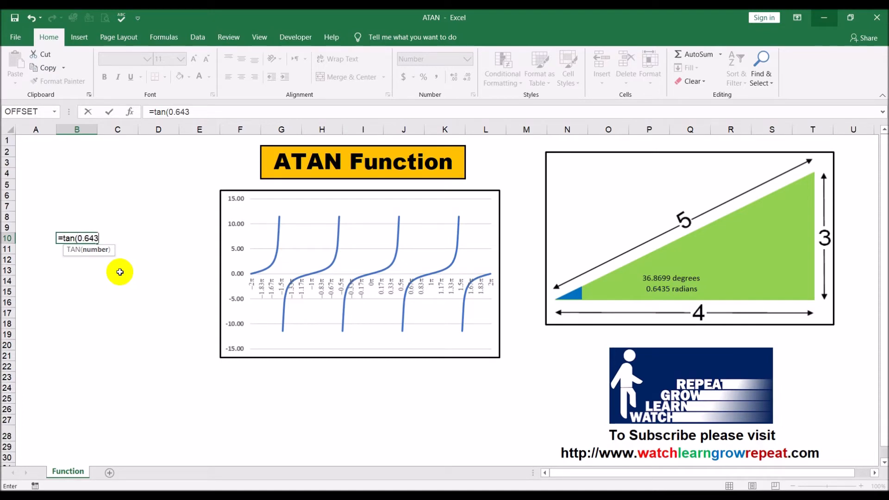
pyautogui.write('5)')
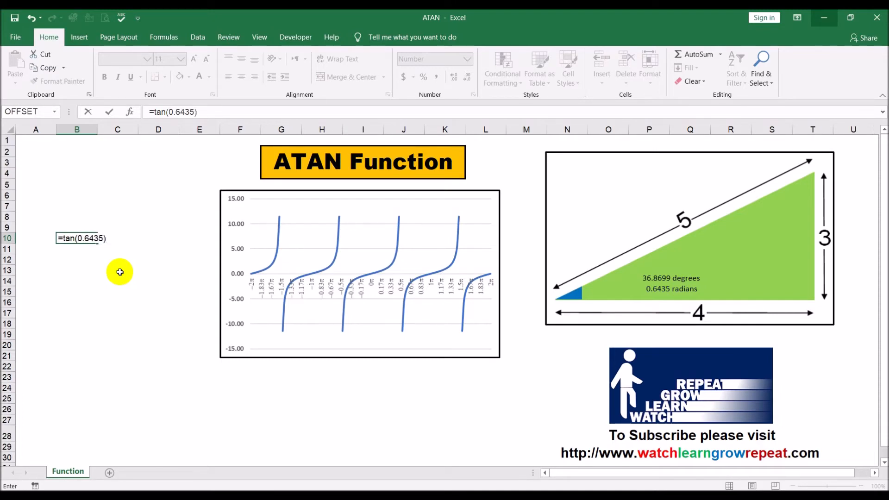
pyautogui.press('Return')
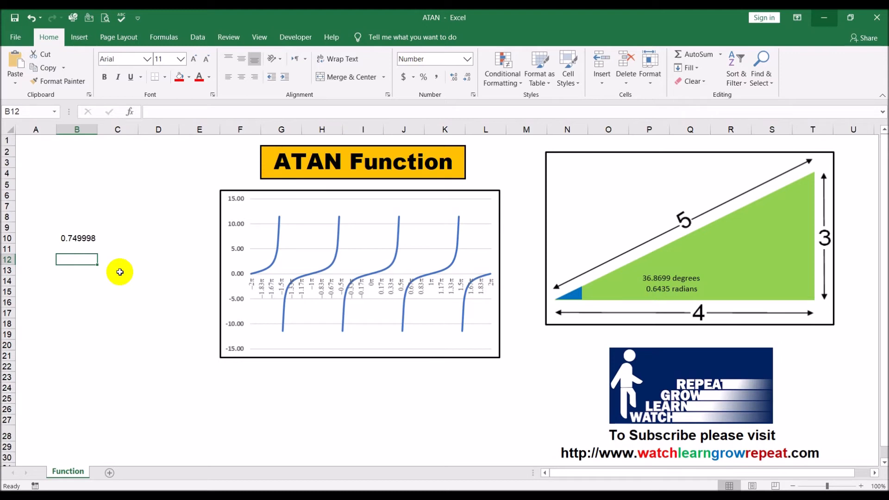
pyautogui.moveTo(297, 205)
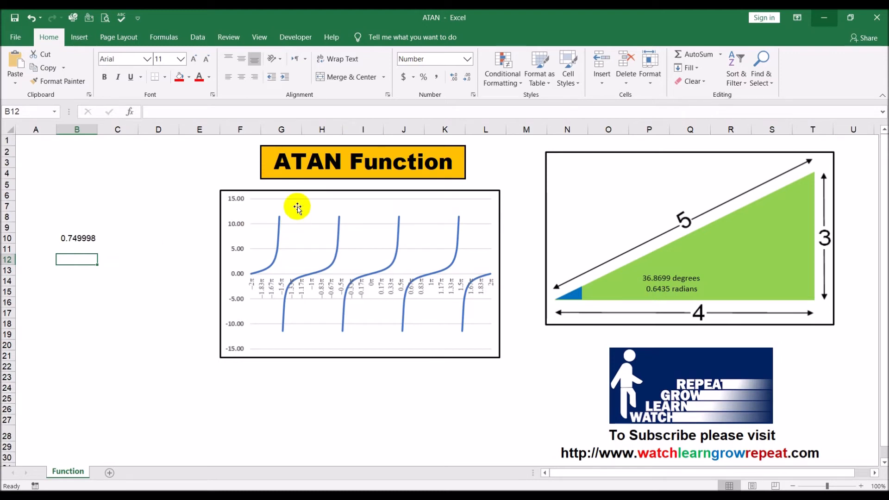
pyautogui.moveTo(195, 352)
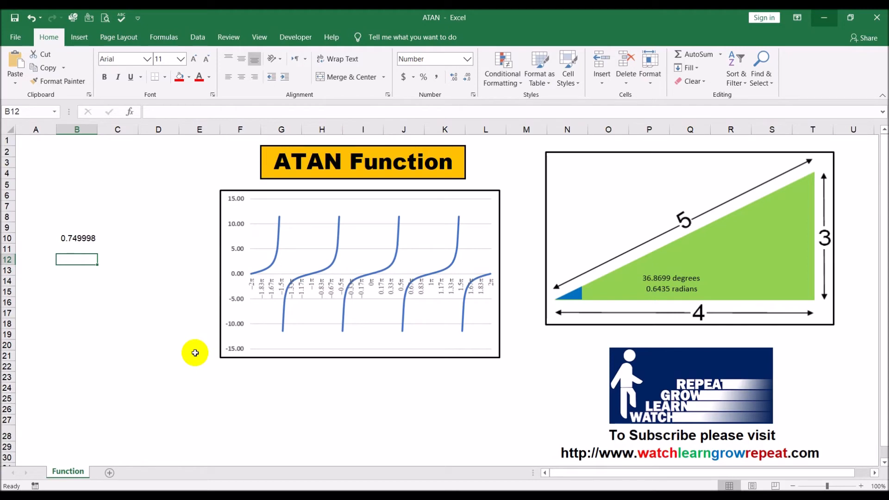
# Step: Enter =ATAN(B10) in cell B12, recovering the angle 0.643500 radians
pyautogui.write('=')
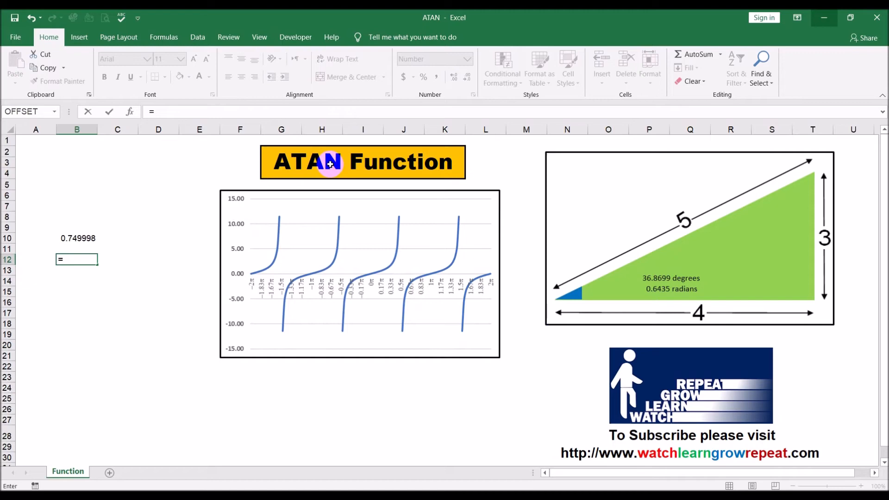
pyautogui.moveTo(123, 238)
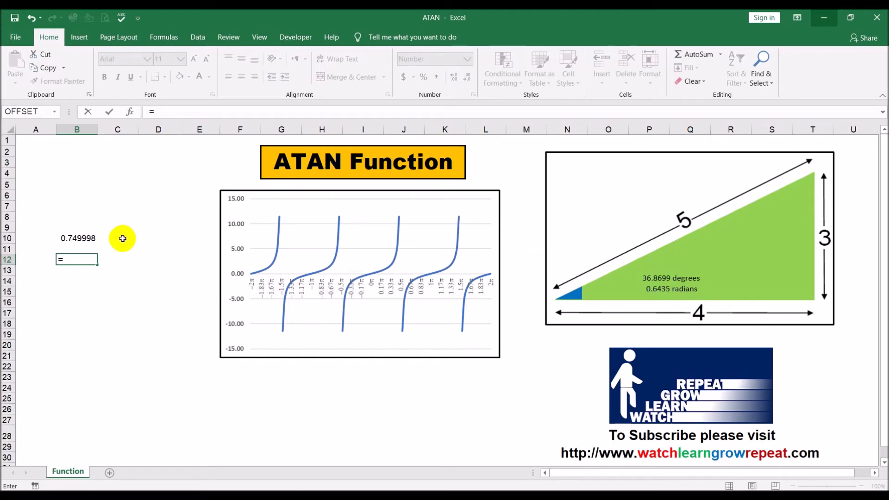
pyautogui.moveTo(667, 288)
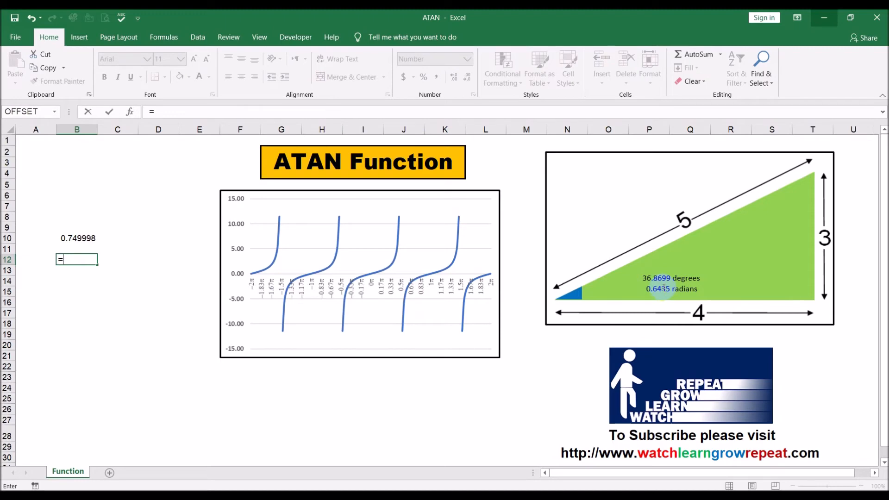
pyautogui.moveTo(154, 299)
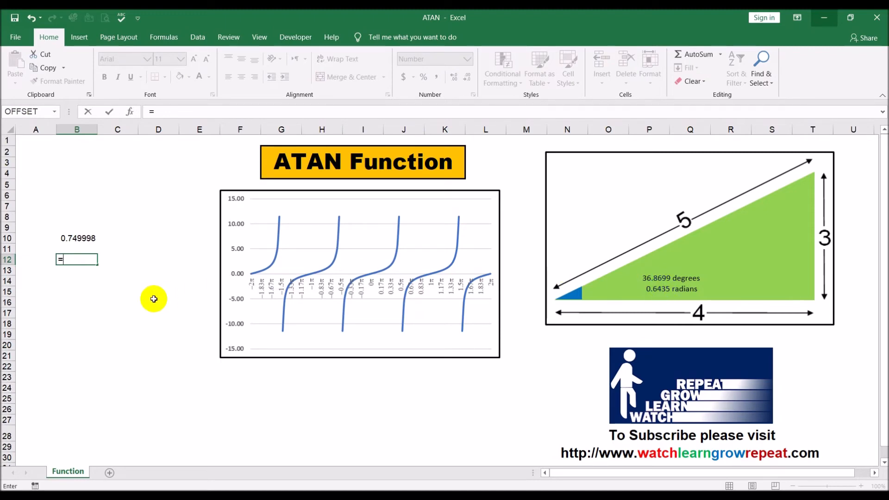
pyautogui.write('atan(')
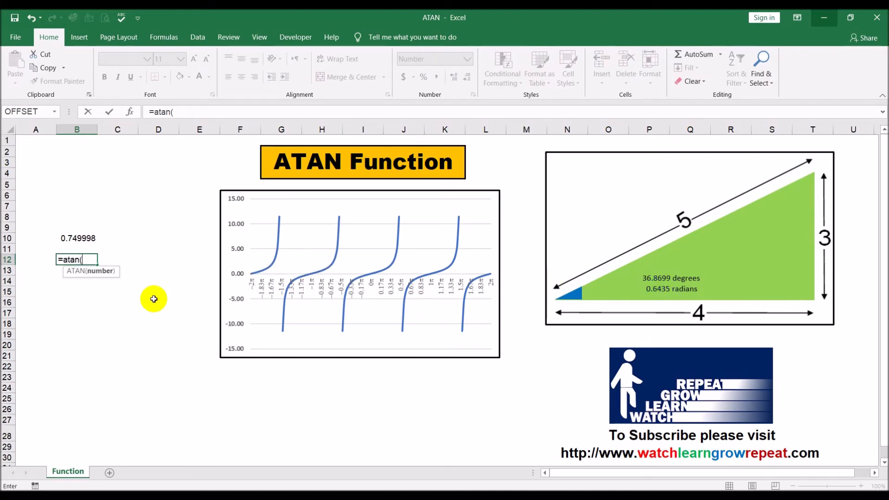
pyautogui.click(77, 238)
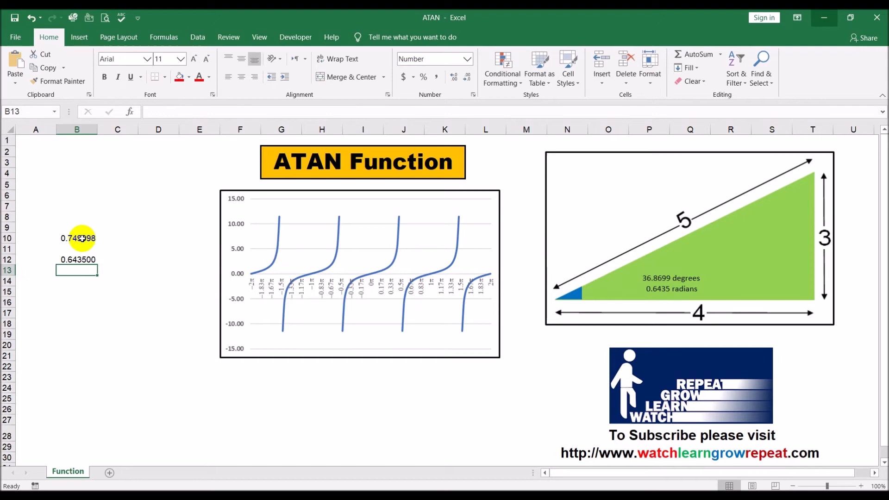
pyautogui.moveTo(556, 306)
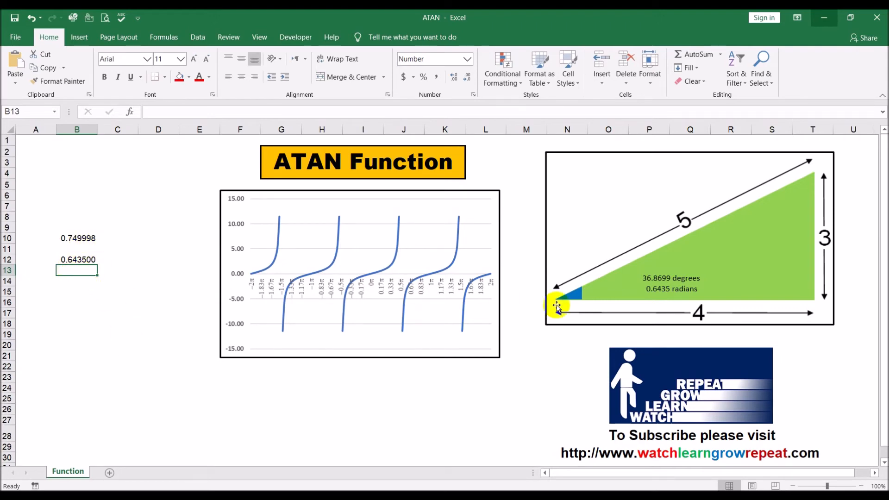
pyautogui.moveTo(85, 238)
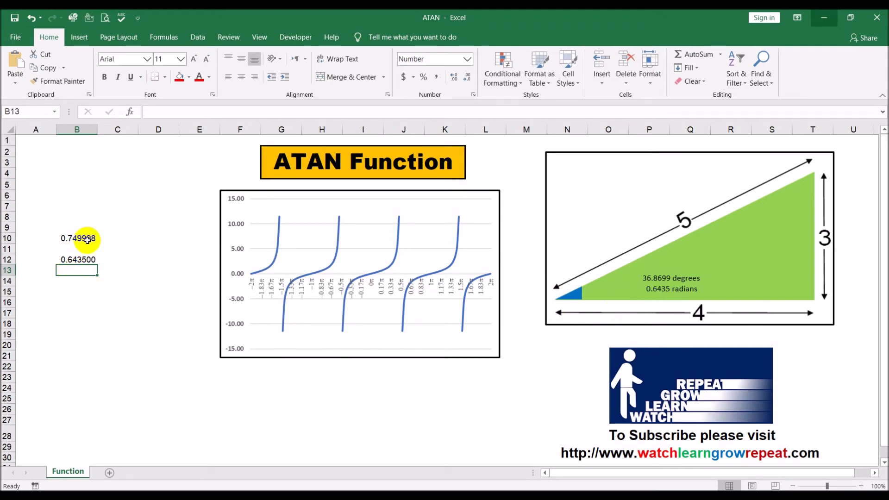
pyautogui.click(77, 237)
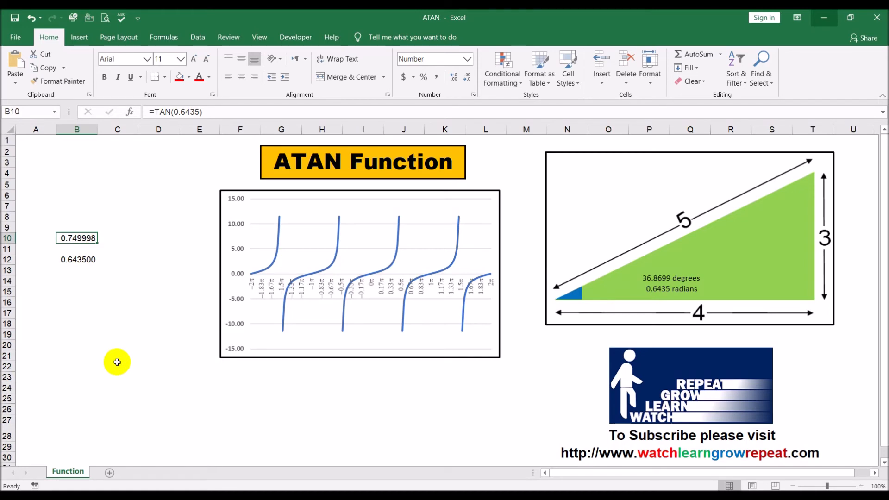
pyautogui.moveTo(87, 281)
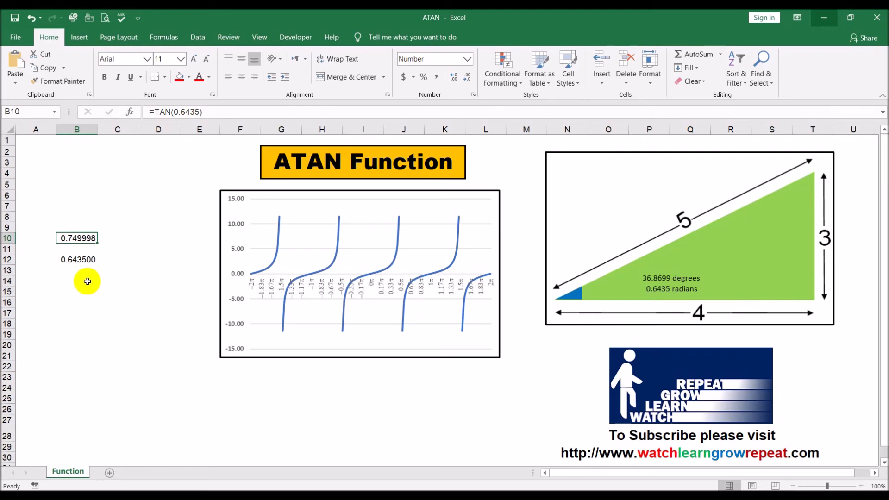
pyautogui.moveTo(293, 173)
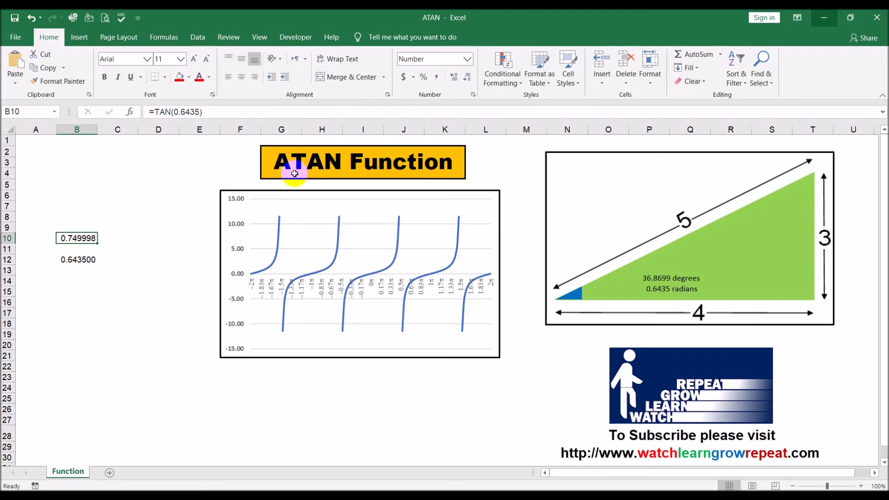
pyautogui.moveTo(142, 330)
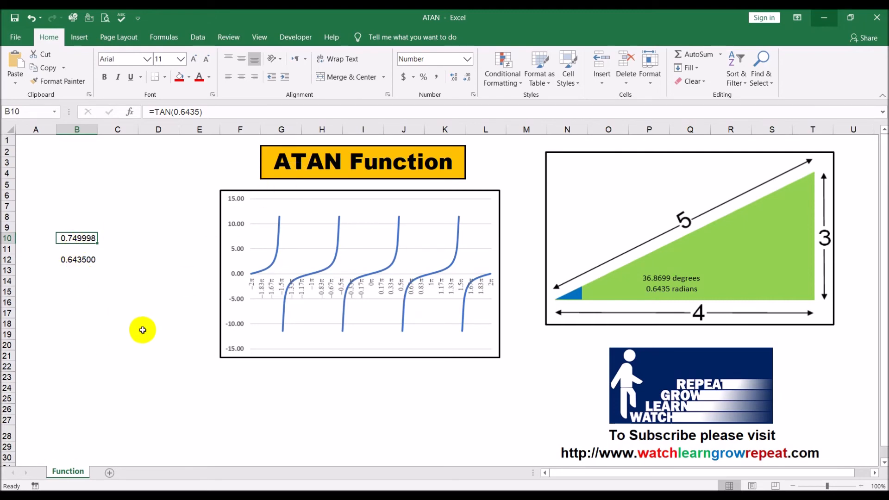
pyautogui.moveTo(76, 259)
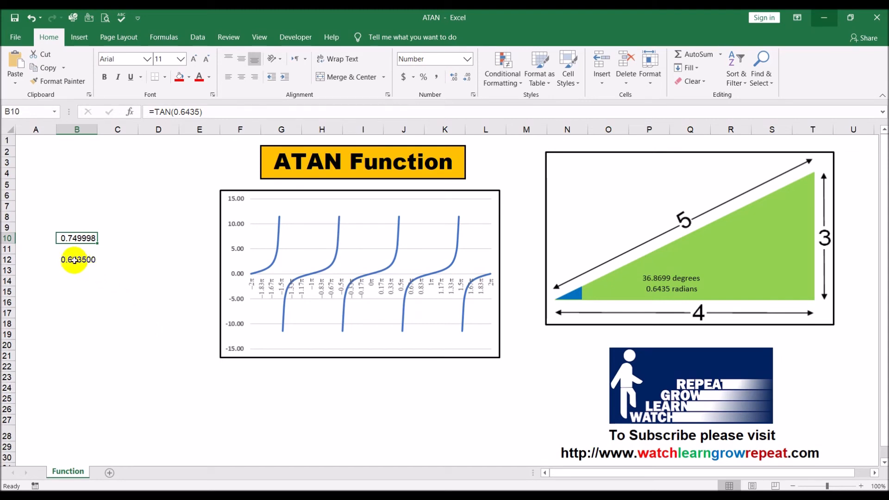
pyautogui.click(77, 259)
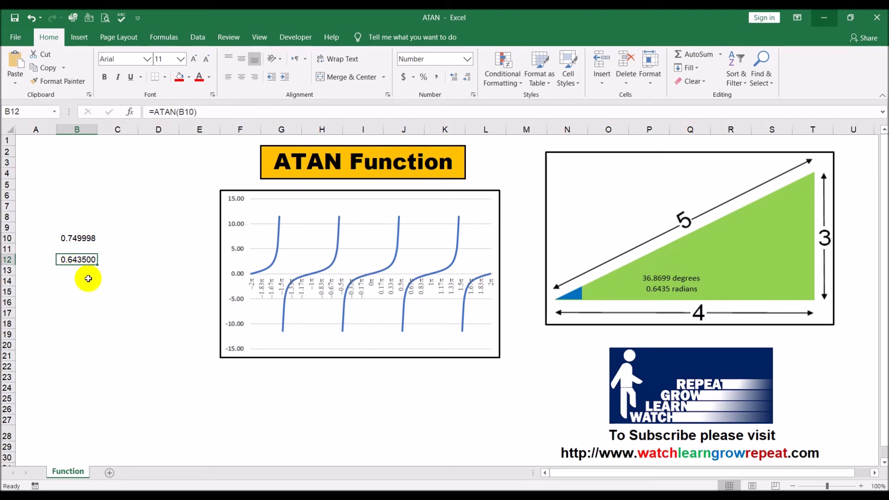